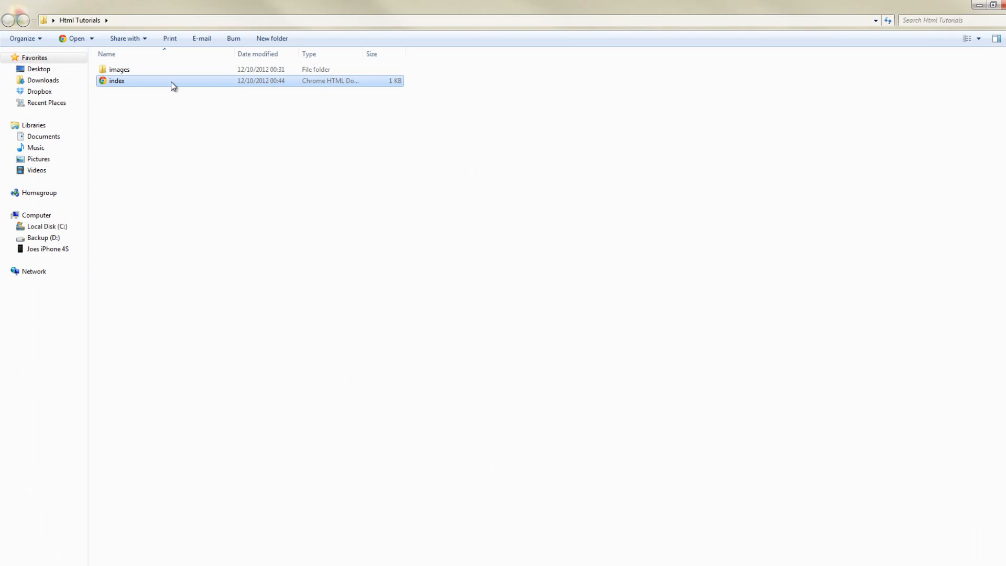
# Open index from the Html Tutorials folder with Adobe Dreamweaver CS6.
pyautogui.rightClick(117, 80)
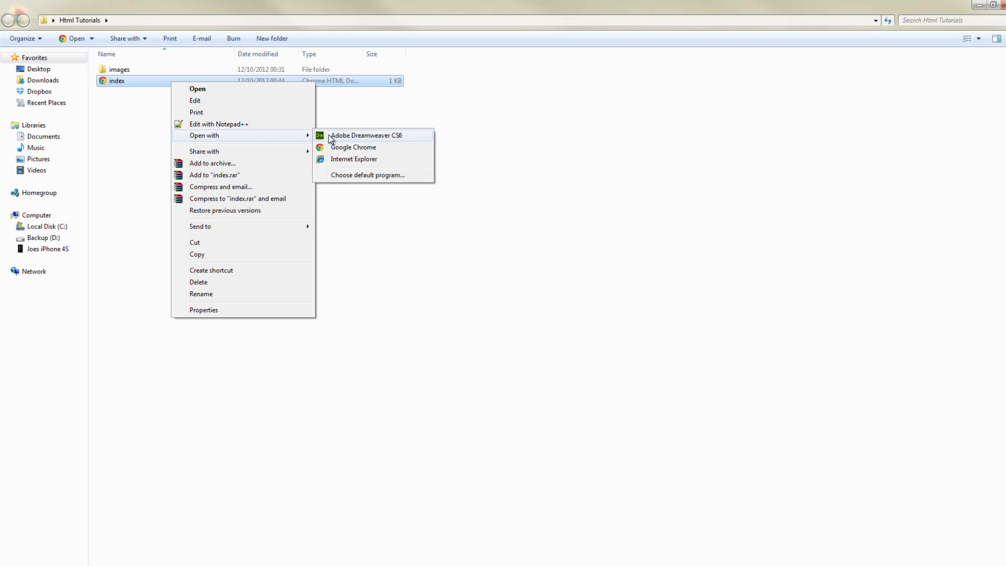
pyautogui.click(366, 135)
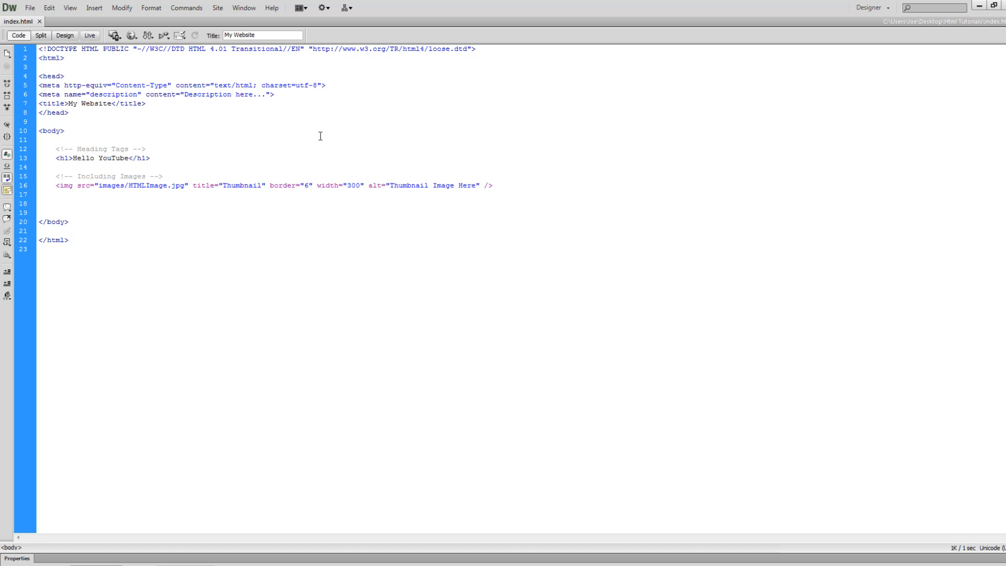
pyautogui.moveTo(224, 203)
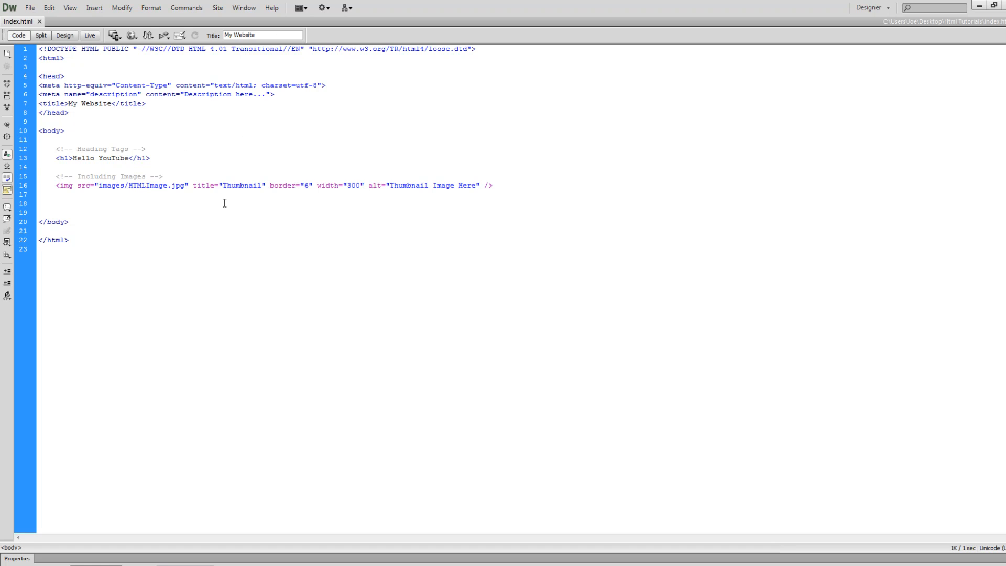
# Type the comment <!-- Paragraph tags --> on a blank line under the img tag.
pyautogui.write('<')
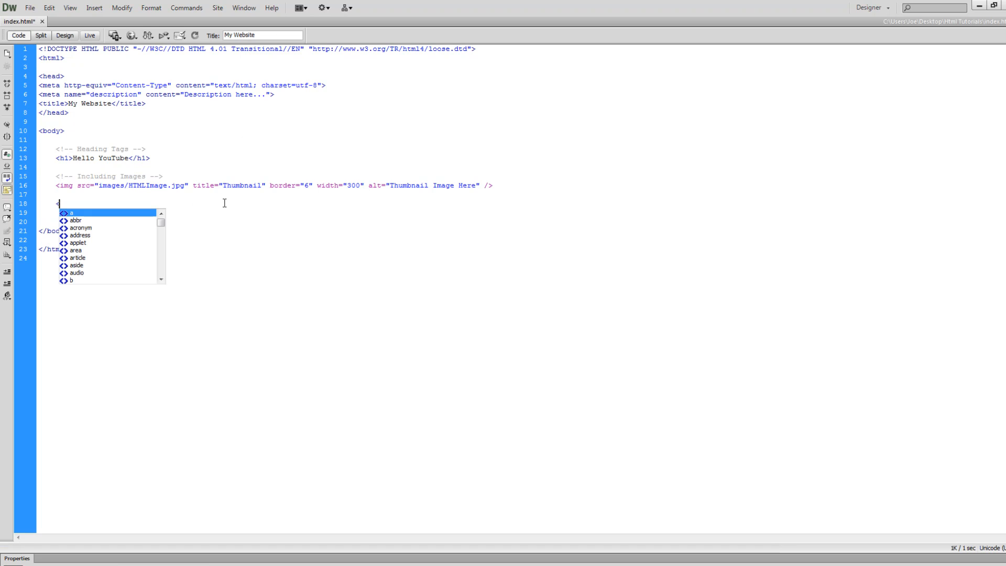
pyautogui.write('<!-- P')
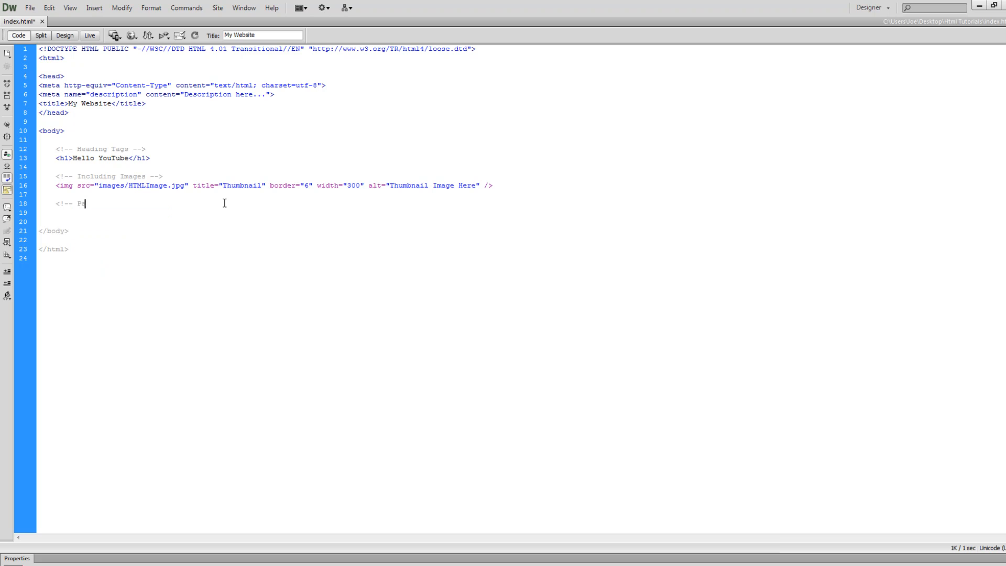
pyautogui.write('aragraph tags -->')
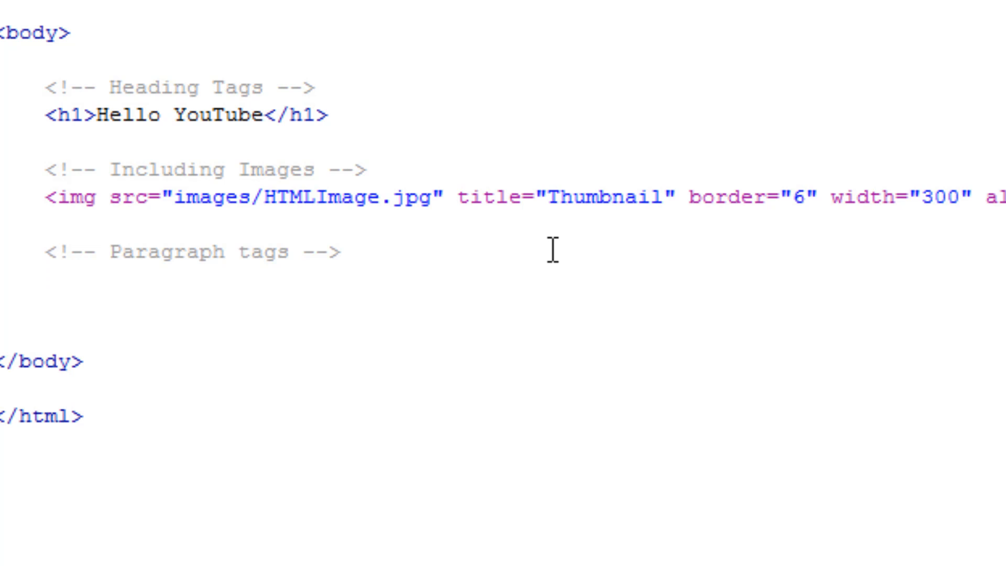
# Write the <p> paragraph 'This is my amazing paragraph for my tutorials about HTML…' twice.
pyautogui.write('<p></p>')
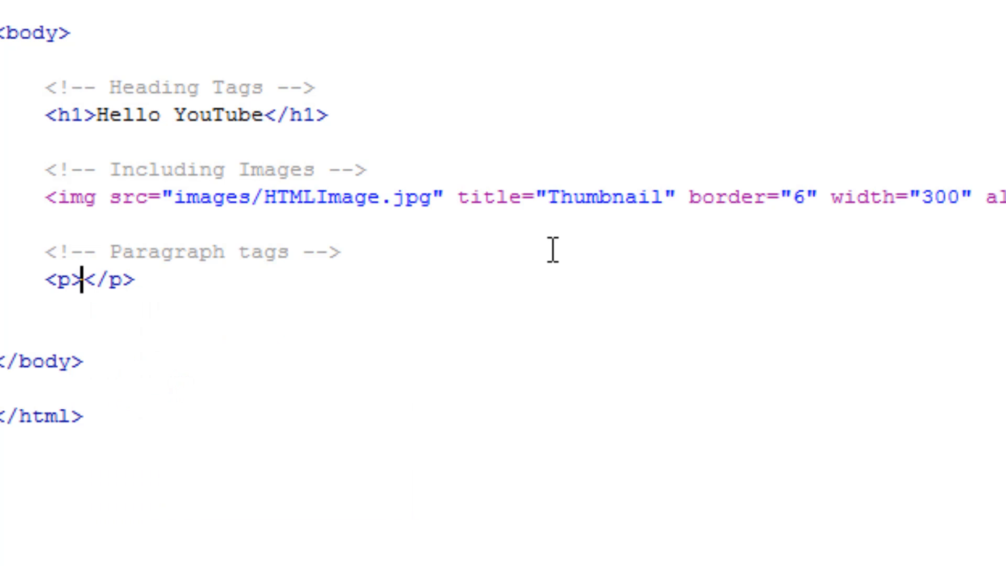
pyautogui.write('This is my amazing paragraph for my tutorials about HTML, Helping Develop is also coming a long nicly so stay tuned for that!')
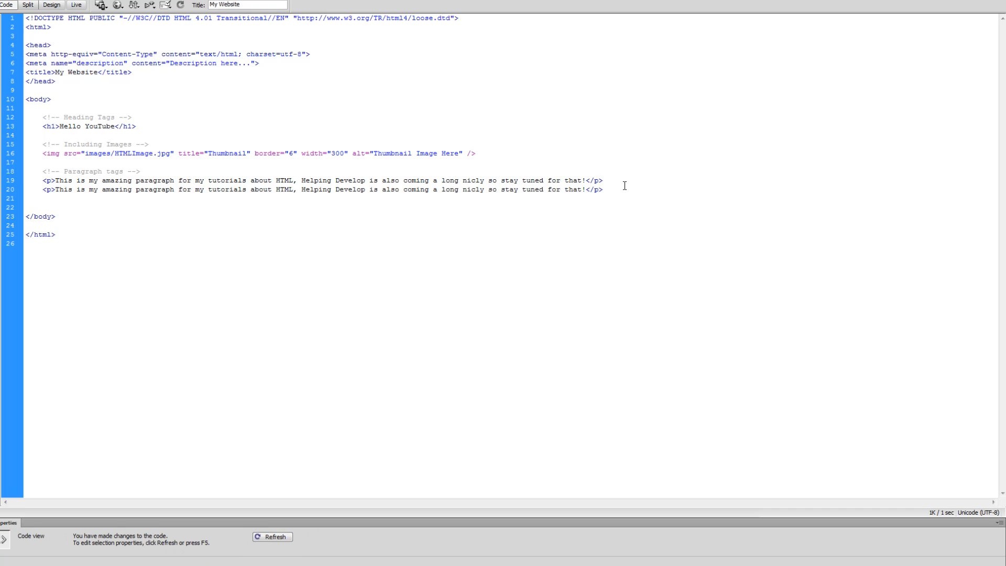
pyautogui.click(75, 5)
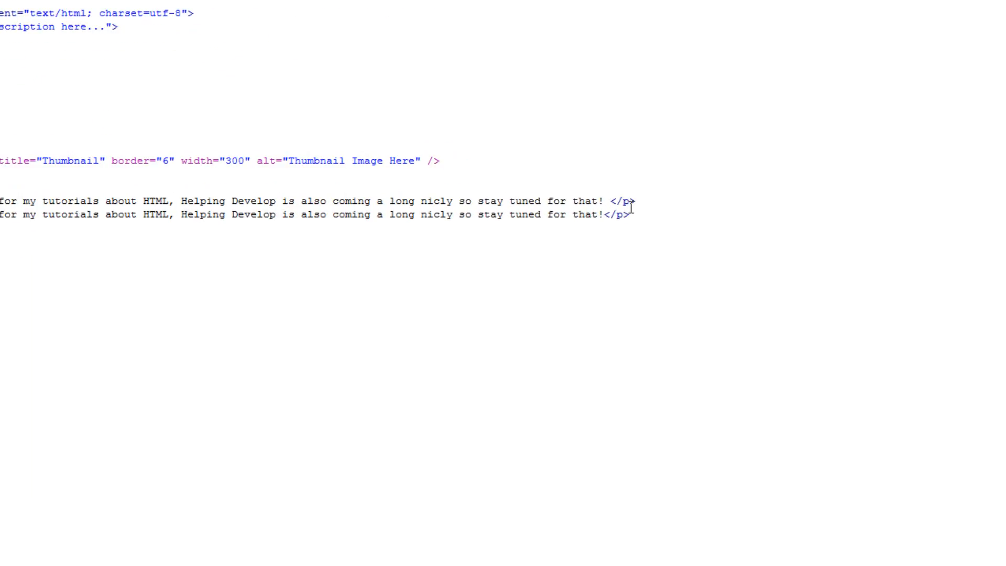
# Type <br /> before the first paragraph's closing </p> tag.
pyautogui.write('<br />')
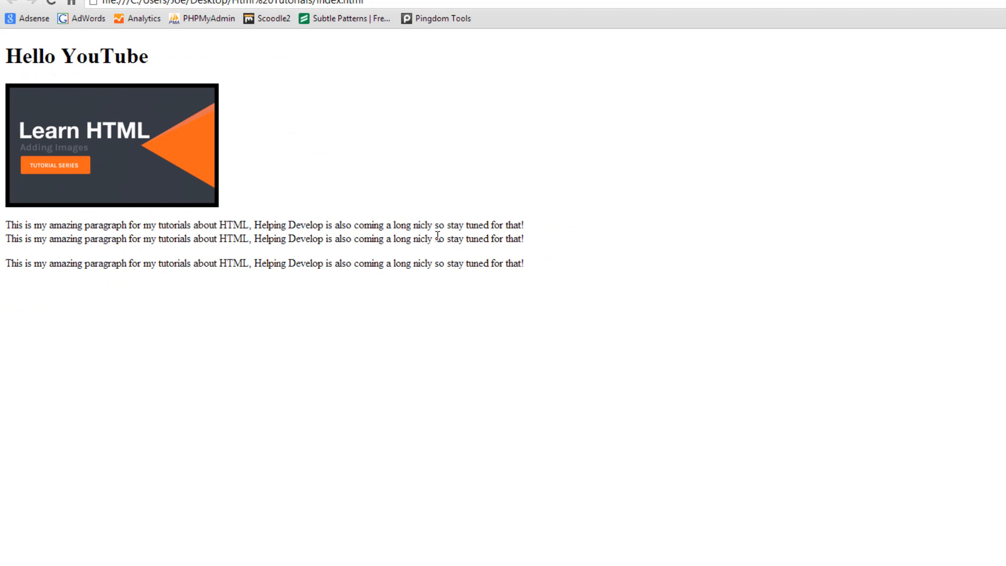
pyautogui.moveTo(73, 308)
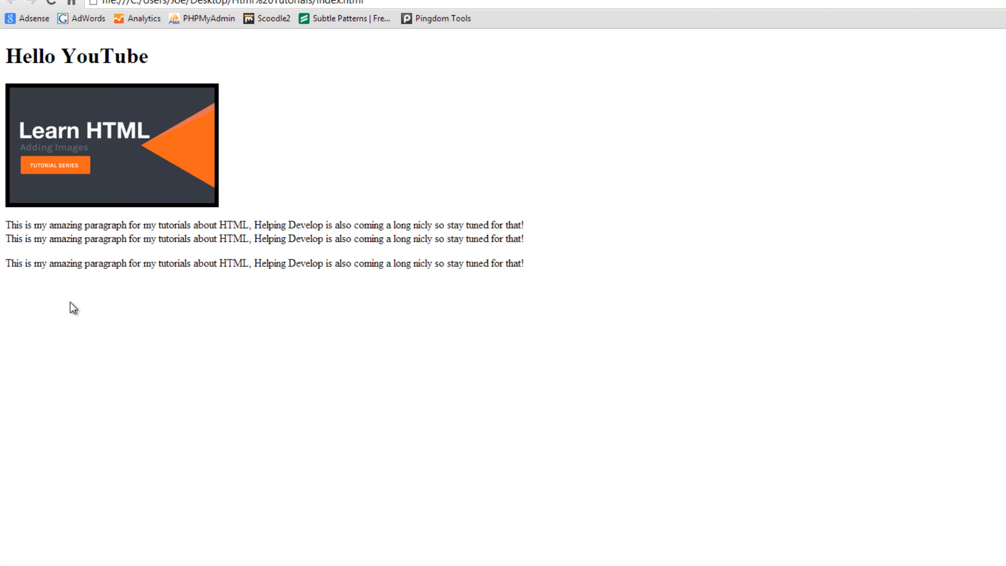